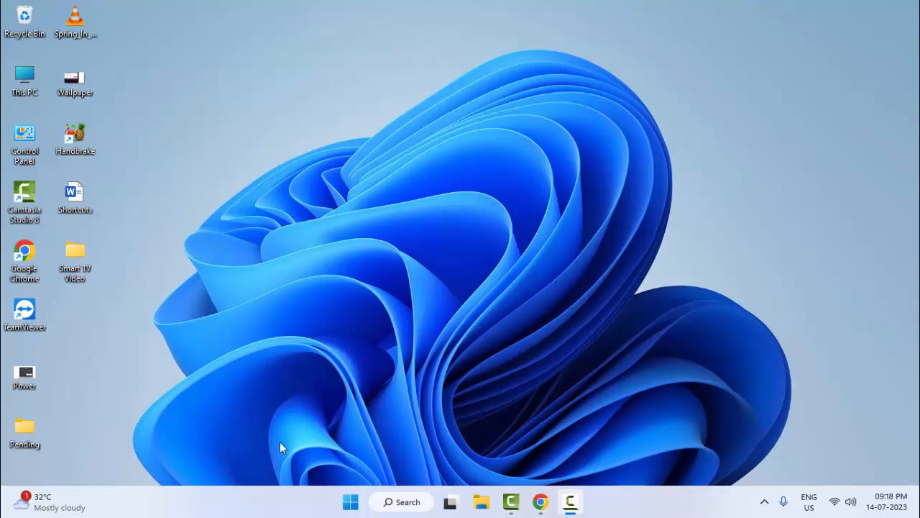
{"action": "mouse_move", "coordinate": [503, 286]}
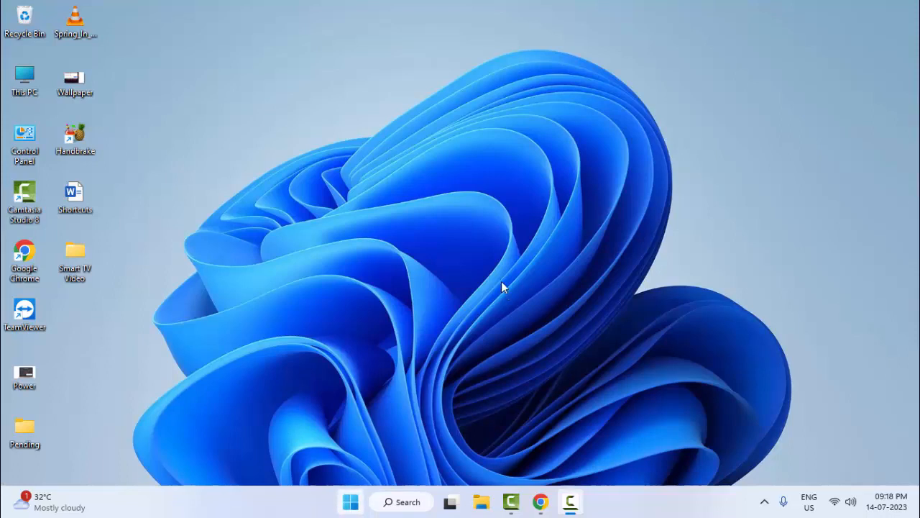
- Launch Settings from Start and go to System > Storage
{"action": "left_click", "coordinate": [350, 501]}
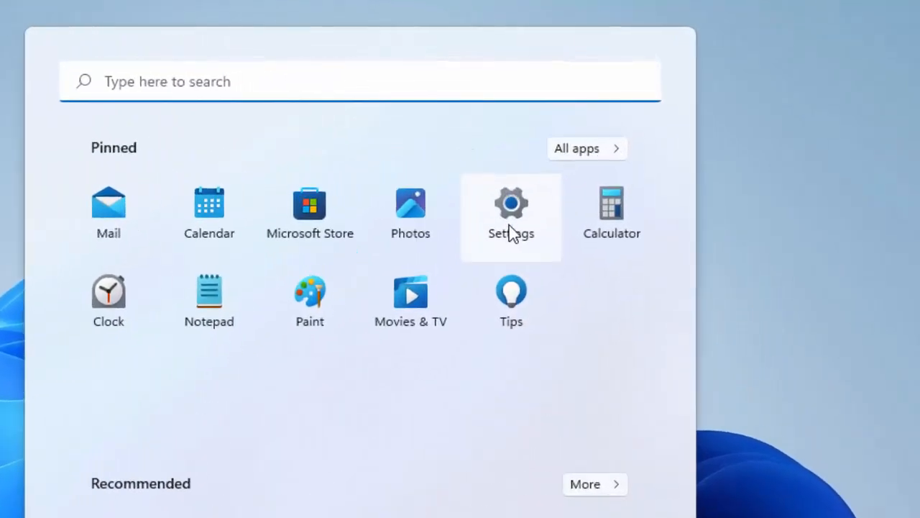
{"action": "left_click", "coordinate": [510, 204]}
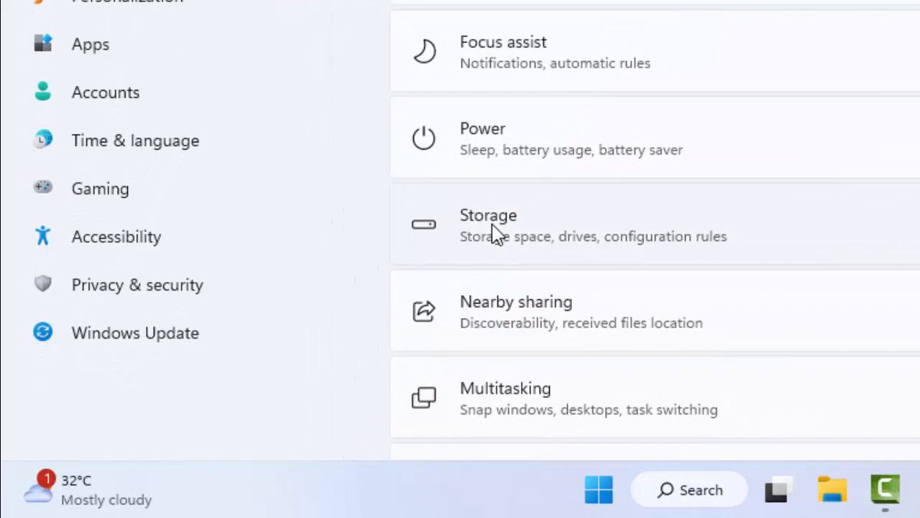
{"action": "left_click", "coordinate": [489, 225]}
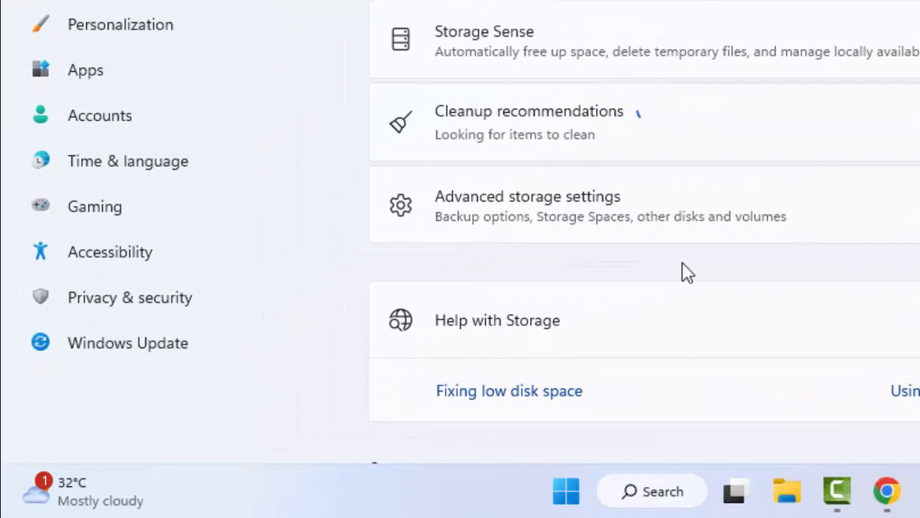
{"action": "mouse_move", "coordinate": [458, 218]}
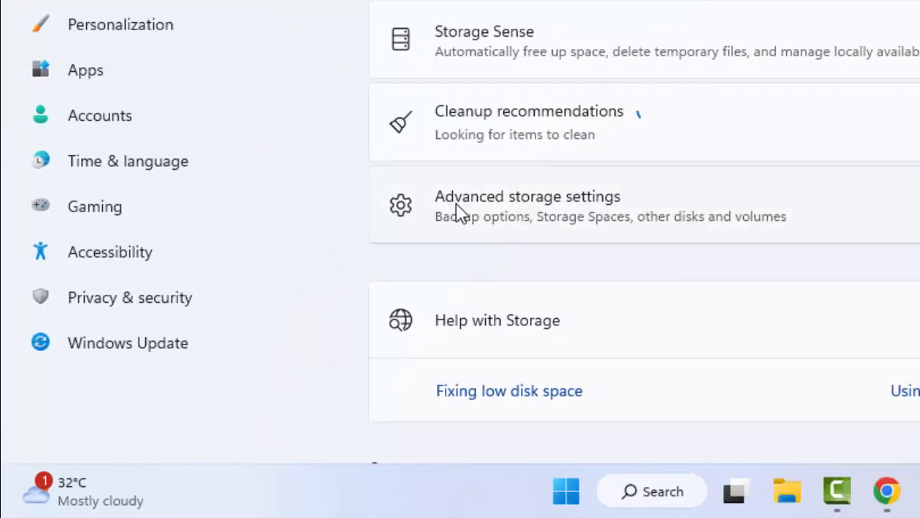
{"action": "mouse_move", "coordinate": [570, 218]}
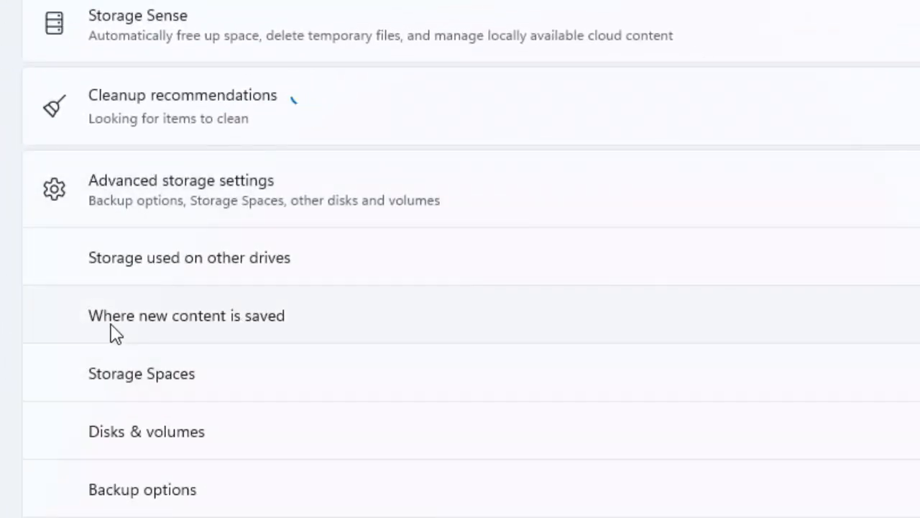
{"action": "mouse_move", "coordinate": [239, 331]}
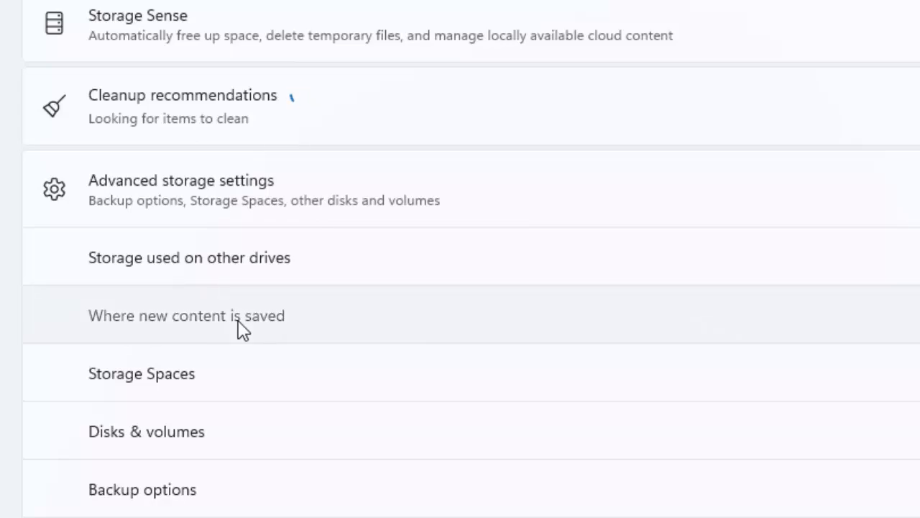
- Set new photos and videos to save to Local Disk (E:), then close Settings
{"action": "left_click", "coordinate": [186, 316]}
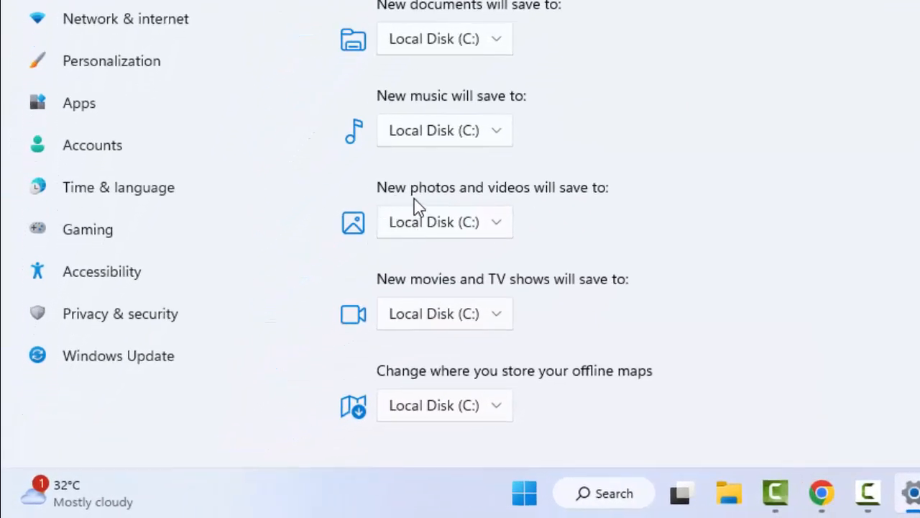
{"action": "mouse_move", "coordinate": [601, 208]}
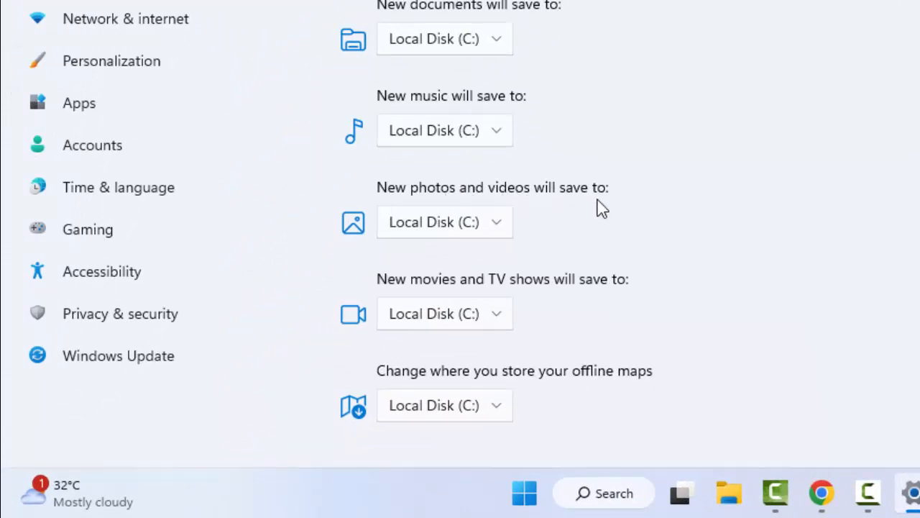
{"action": "left_click", "coordinate": [445, 222]}
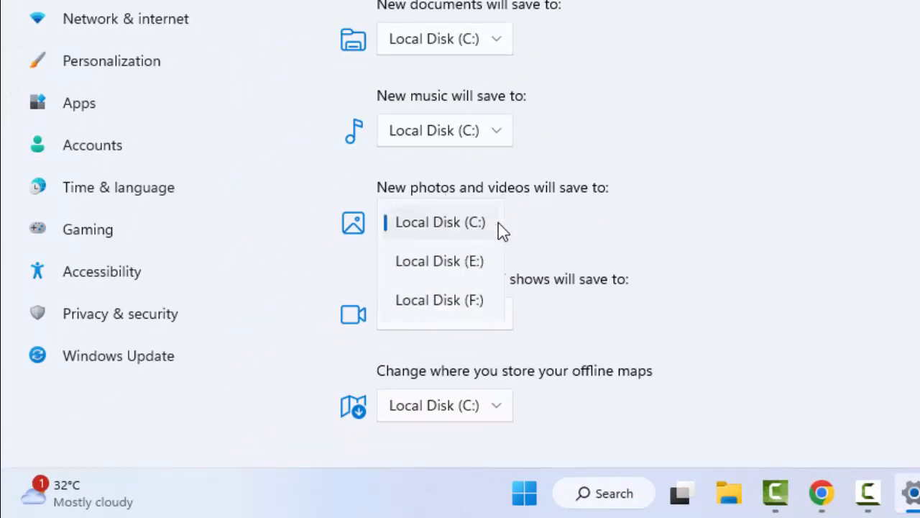
{"action": "mouse_move", "coordinate": [500, 272]}
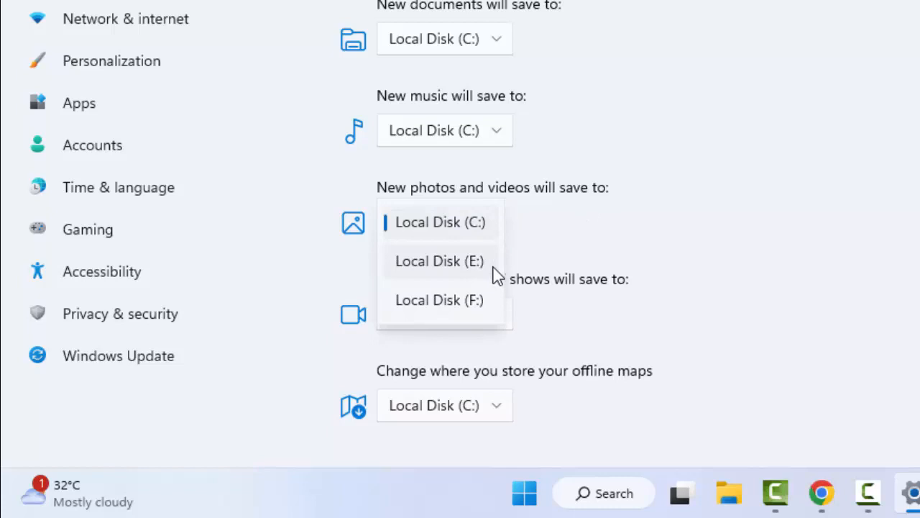
{"action": "left_click", "coordinate": [440, 222]}
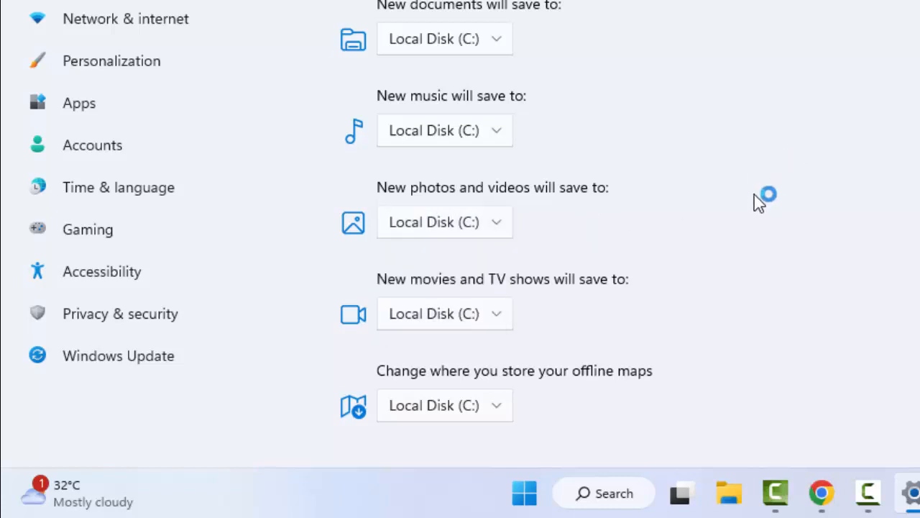
{"action": "mouse_move", "coordinate": [665, 227]}
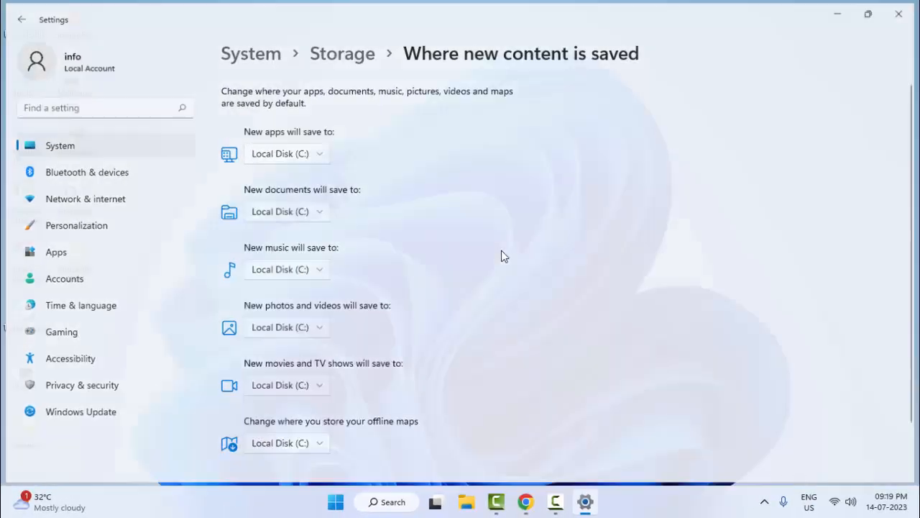
{"action": "left_click", "coordinate": [894, 16]}
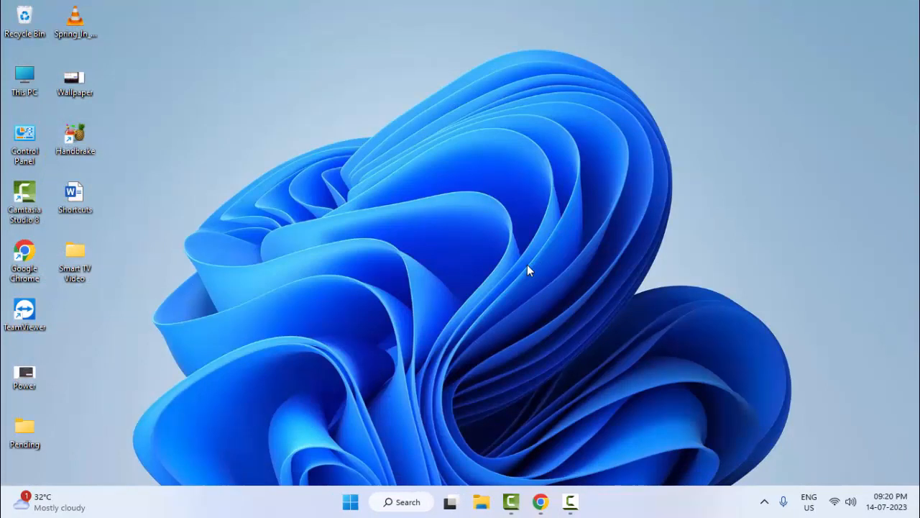
{"action": "mouse_move", "coordinate": [332, 503]}
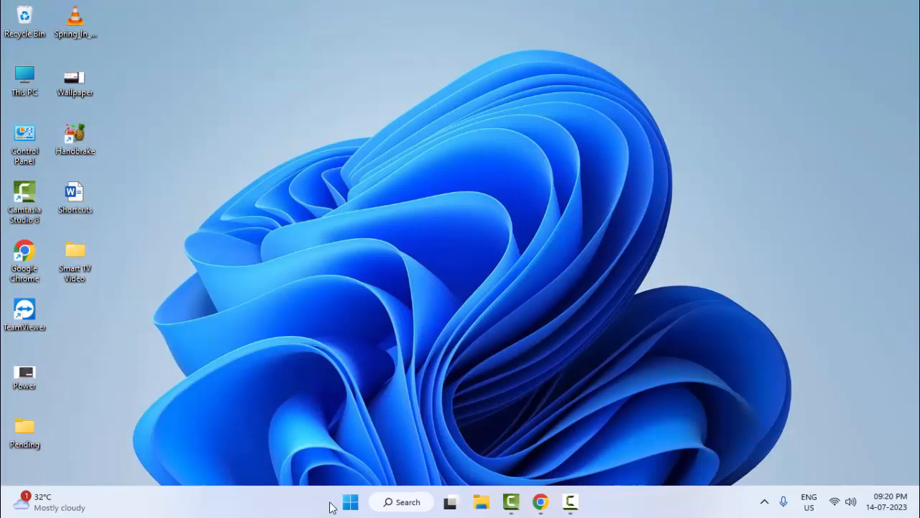
- Reopen Settings, search installed apps for 'ca' and go to Camera's Advanced options
{"action": "left_click", "coordinate": [351, 501]}
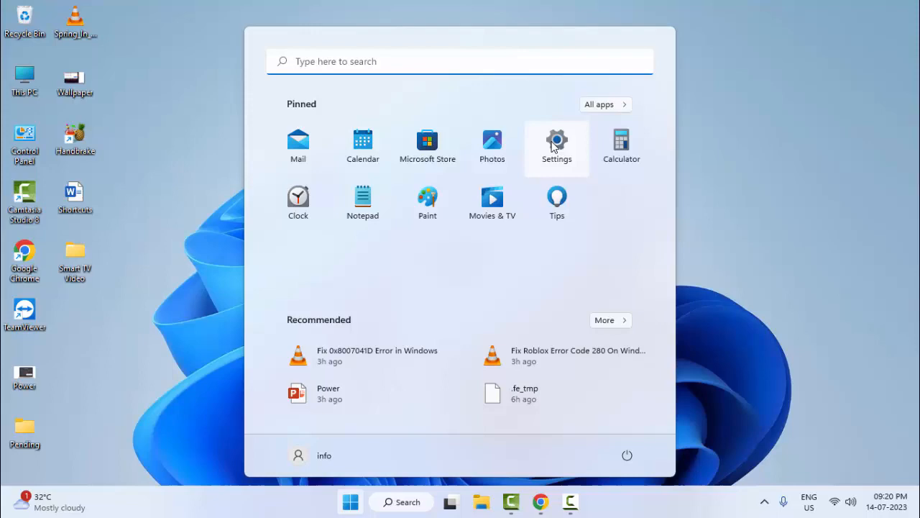
{"action": "left_click", "coordinate": [557, 140]}
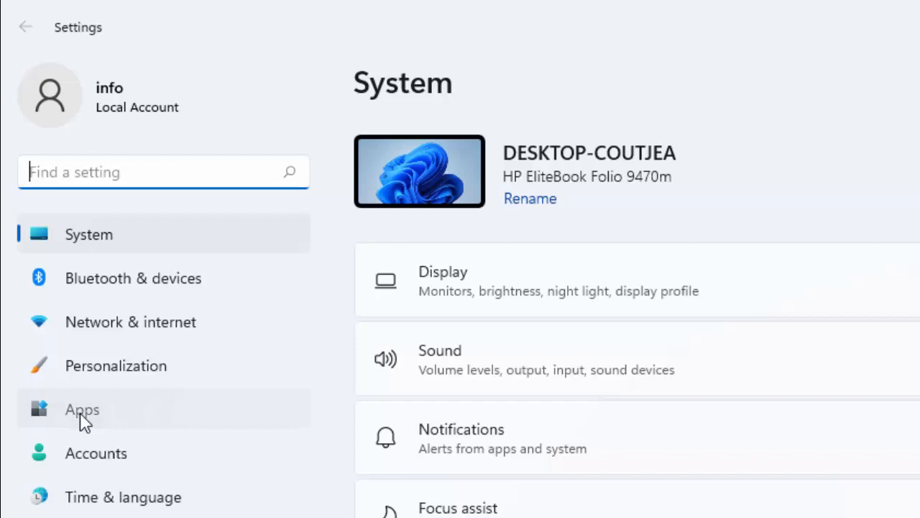
{"action": "left_click", "coordinate": [81, 408]}
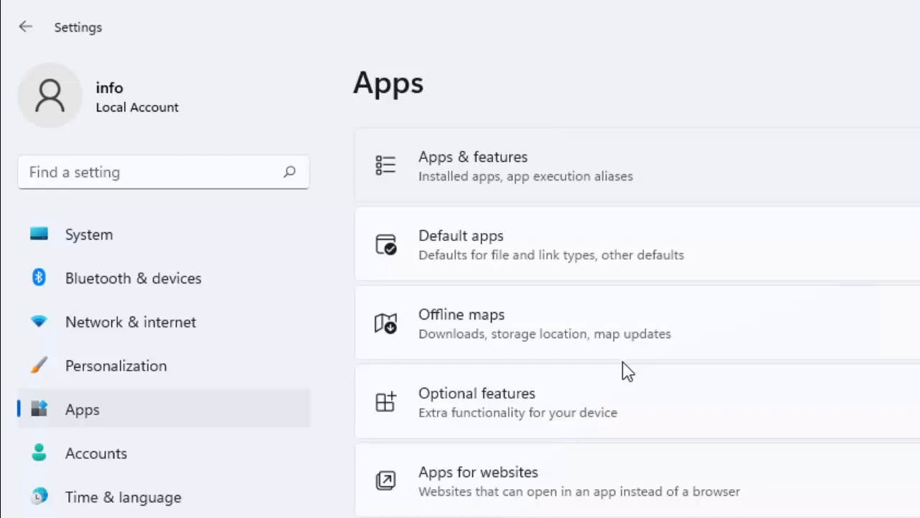
{"action": "left_click", "coordinate": [472, 166]}
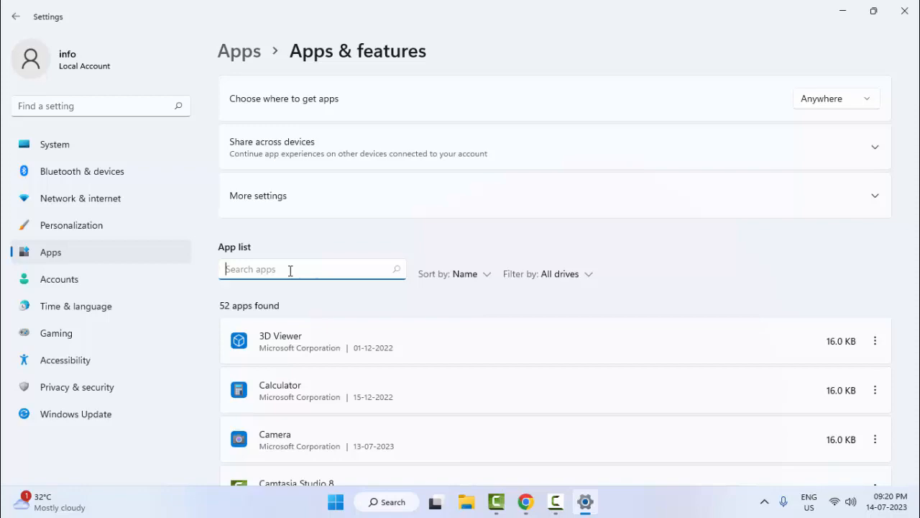
{"action": "type", "text": "camera"}
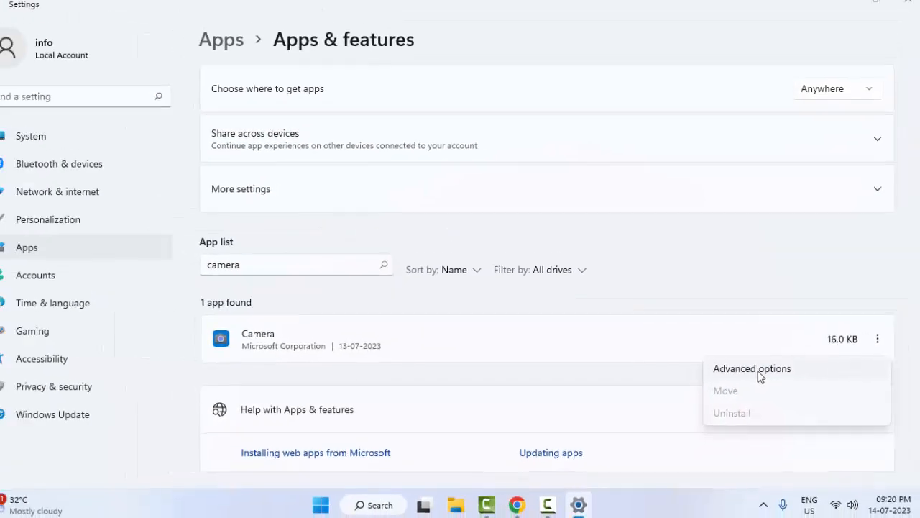
{"action": "left_click", "coordinate": [752, 368]}
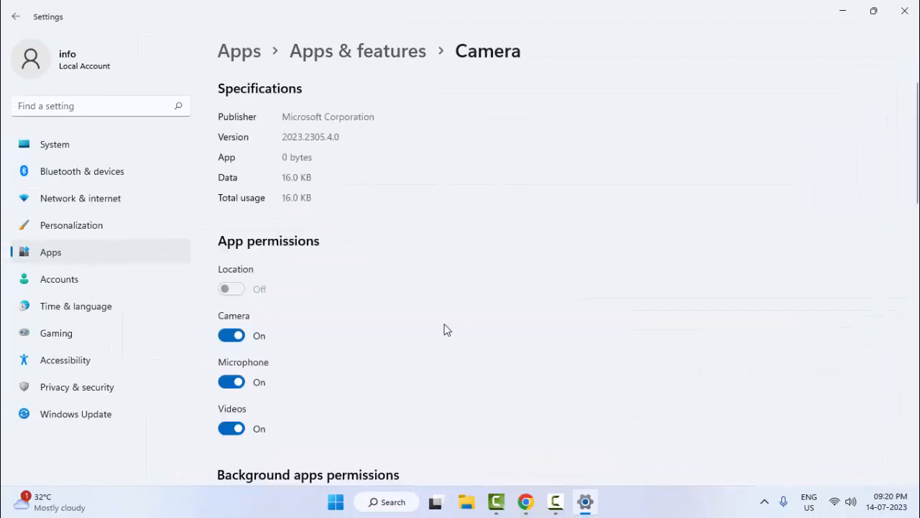
- Scroll to the Reset section and start resetting the Camera app, raising the data-loss warning
{"action": "scroll", "scroll_direction": "down", "scroll_amount": 3}
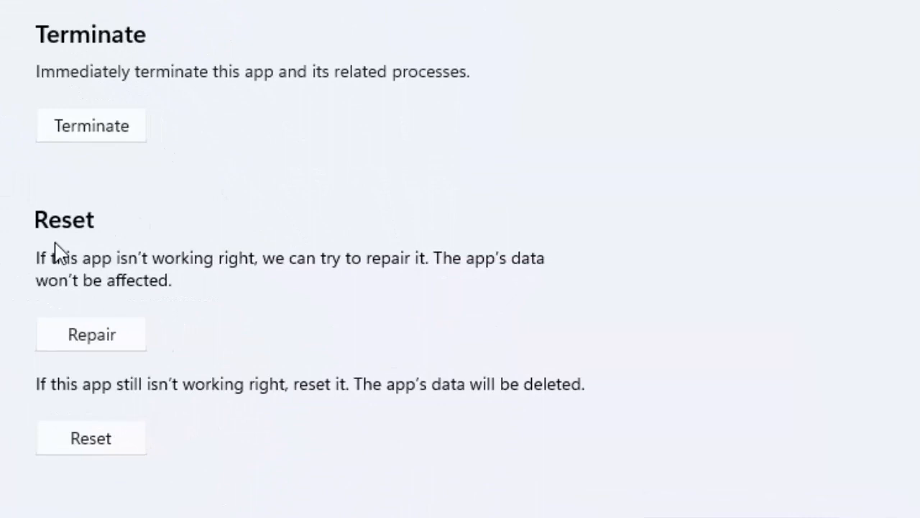
{"action": "mouse_move", "coordinate": [46, 294]}
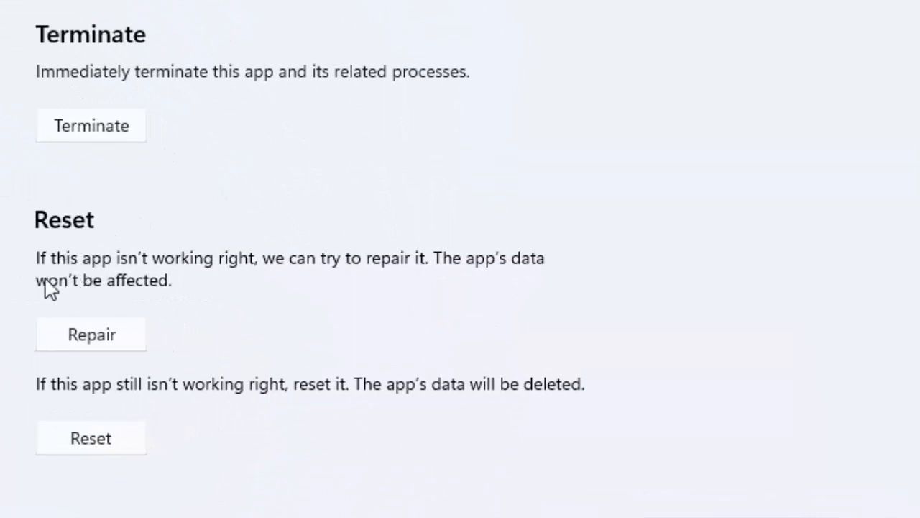
{"action": "mouse_move", "coordinate": [273, 295]}
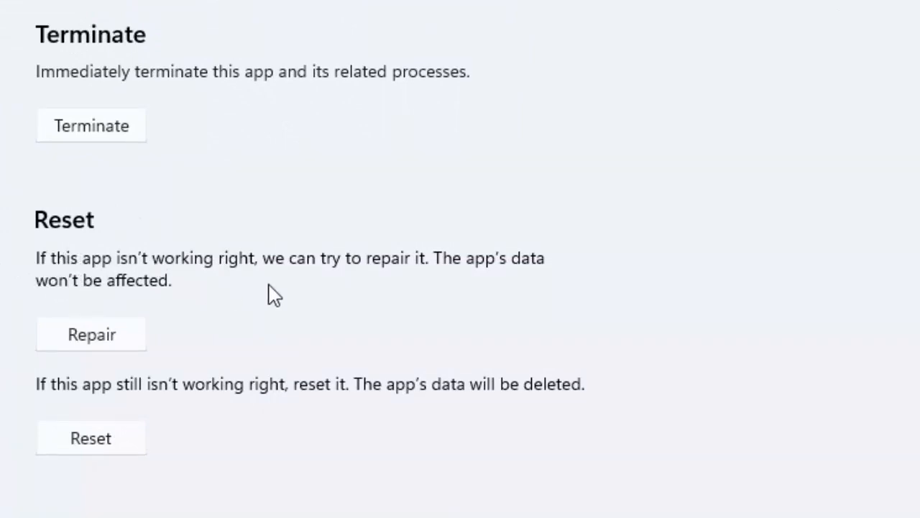
{"action": "mouse_move", "coordinate": [449, 292]}
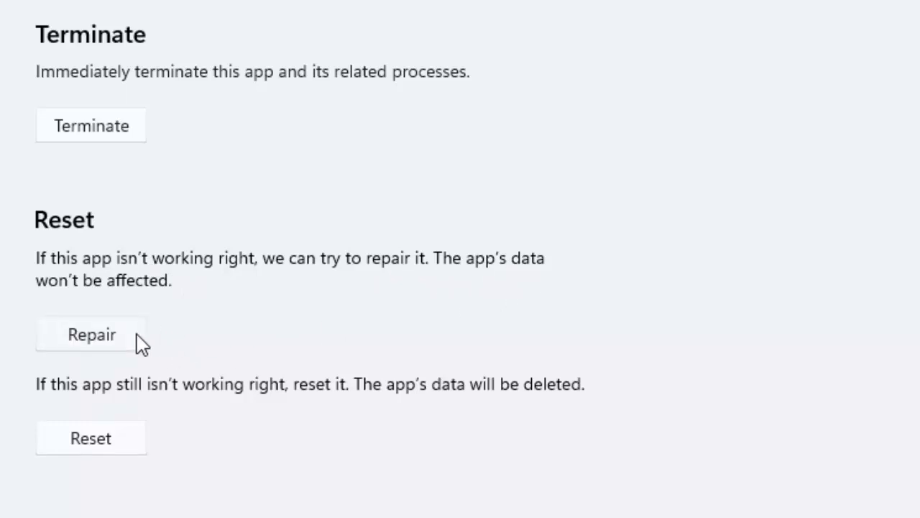
{"action": "mouse_move", "coordinate": [302, 328]}
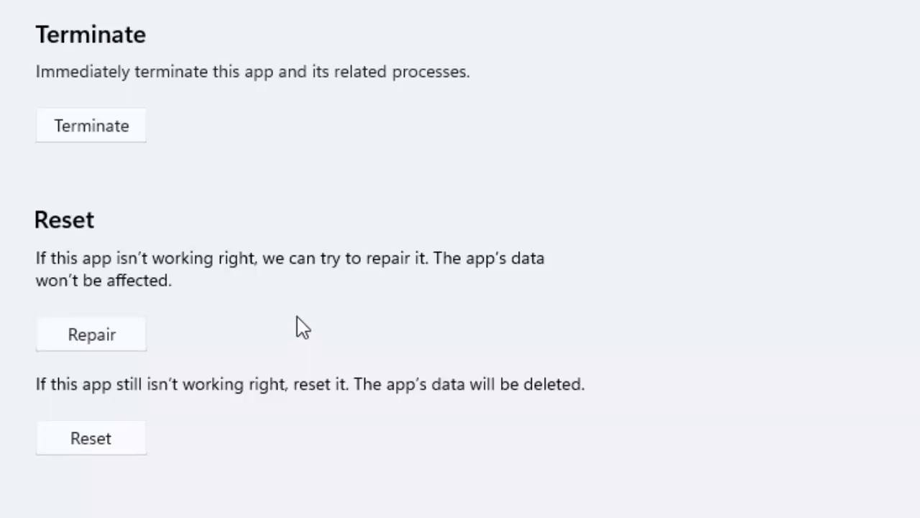
{"action": "mouse_move", "coordinate": [264, 347]}
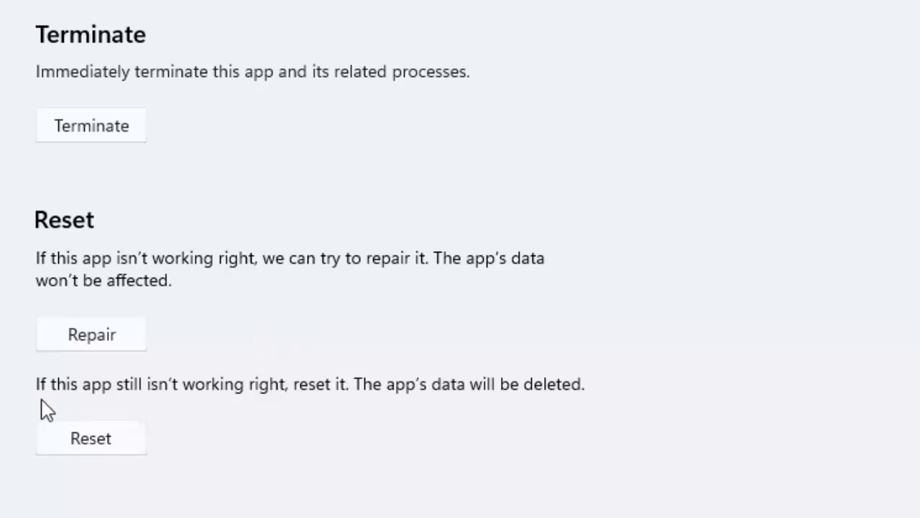
{"action": "mouse_move", "coordinate": [66, 417]}
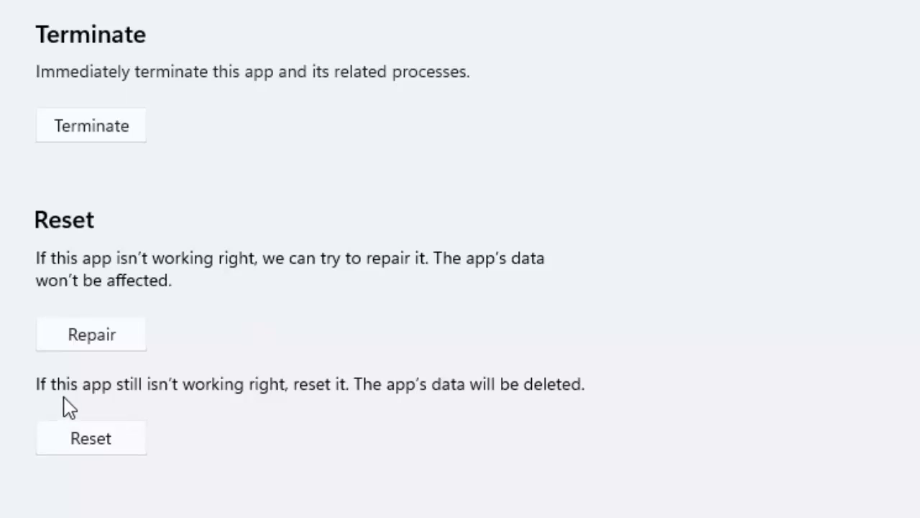
{"action": "mouse_move", "coordinate": [342, 419]}
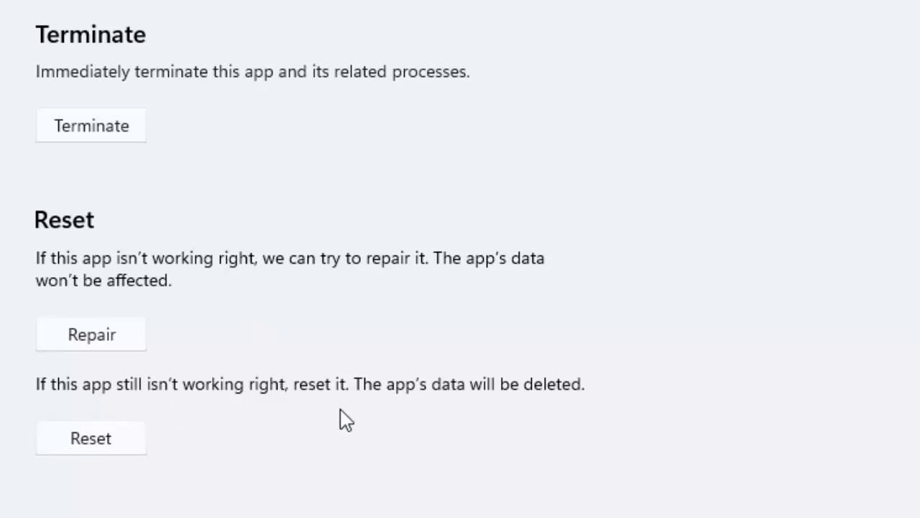
{"action": "mouse_move", "coordinate": [290, 497]}
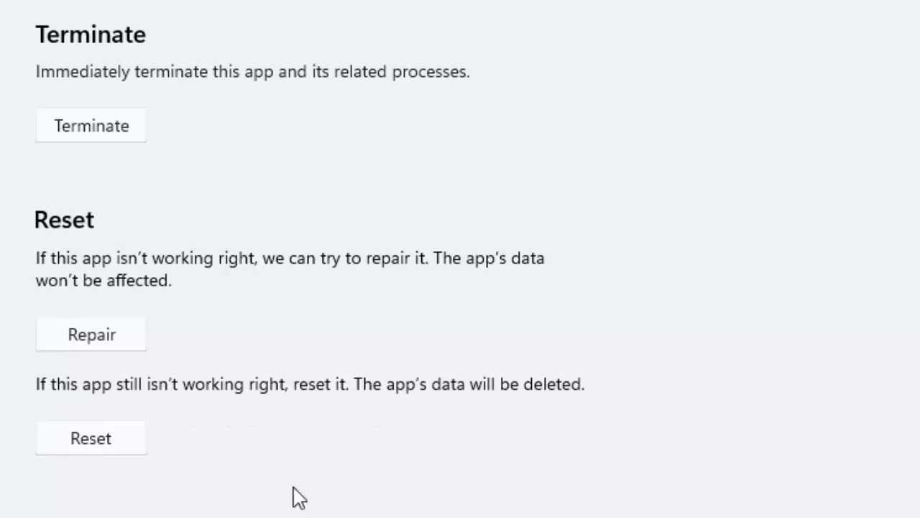
{"action": "left_click", "coordinate": [91, 437]}
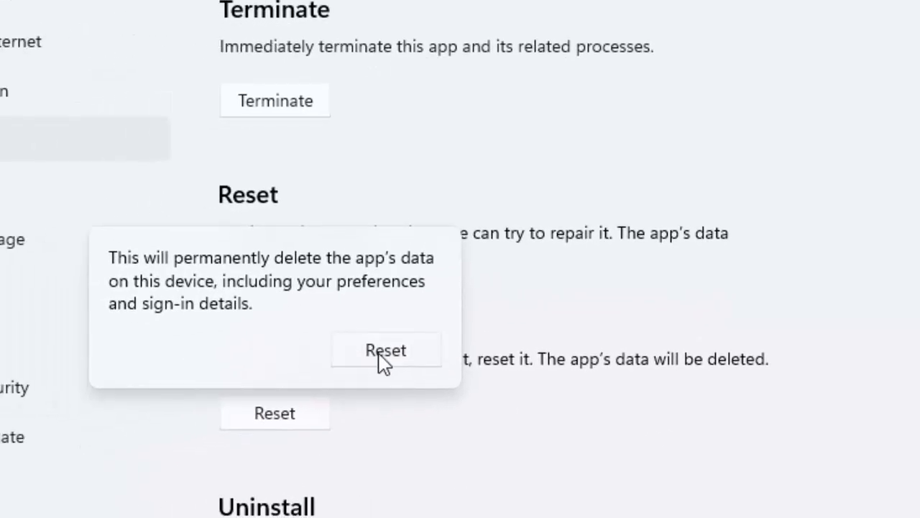